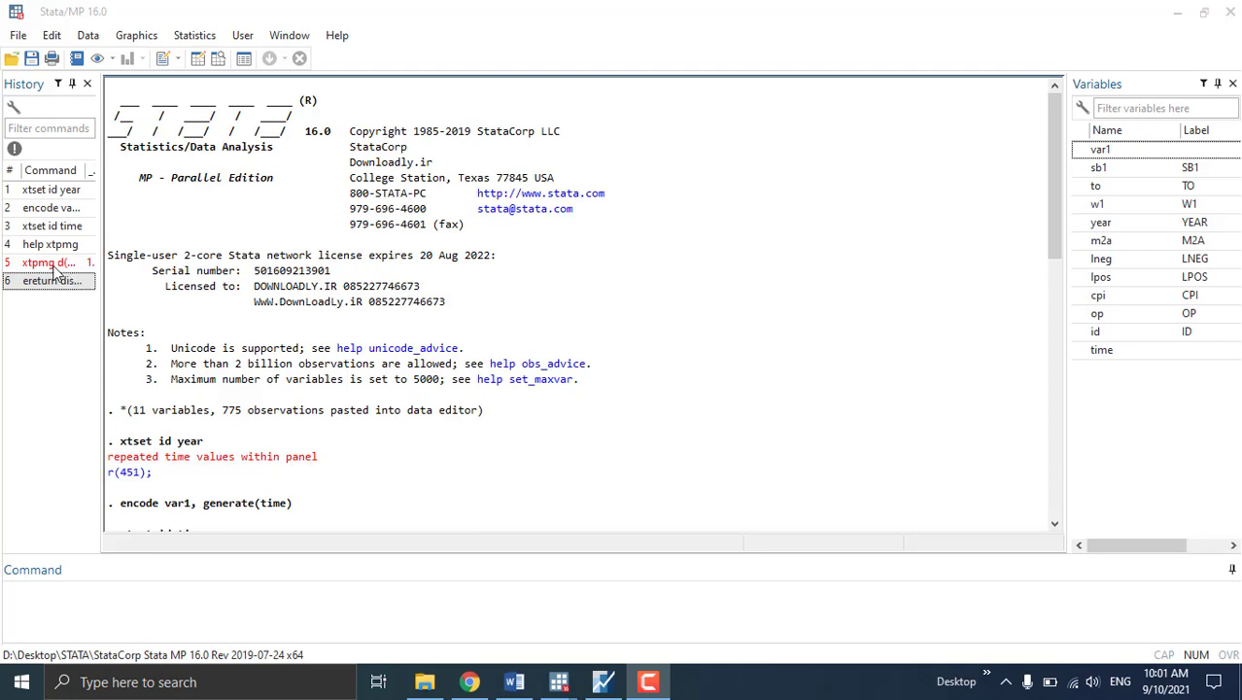
Recall the earlier xtpmg mg command with replace ec(ec) into the command line
click(43, 262)
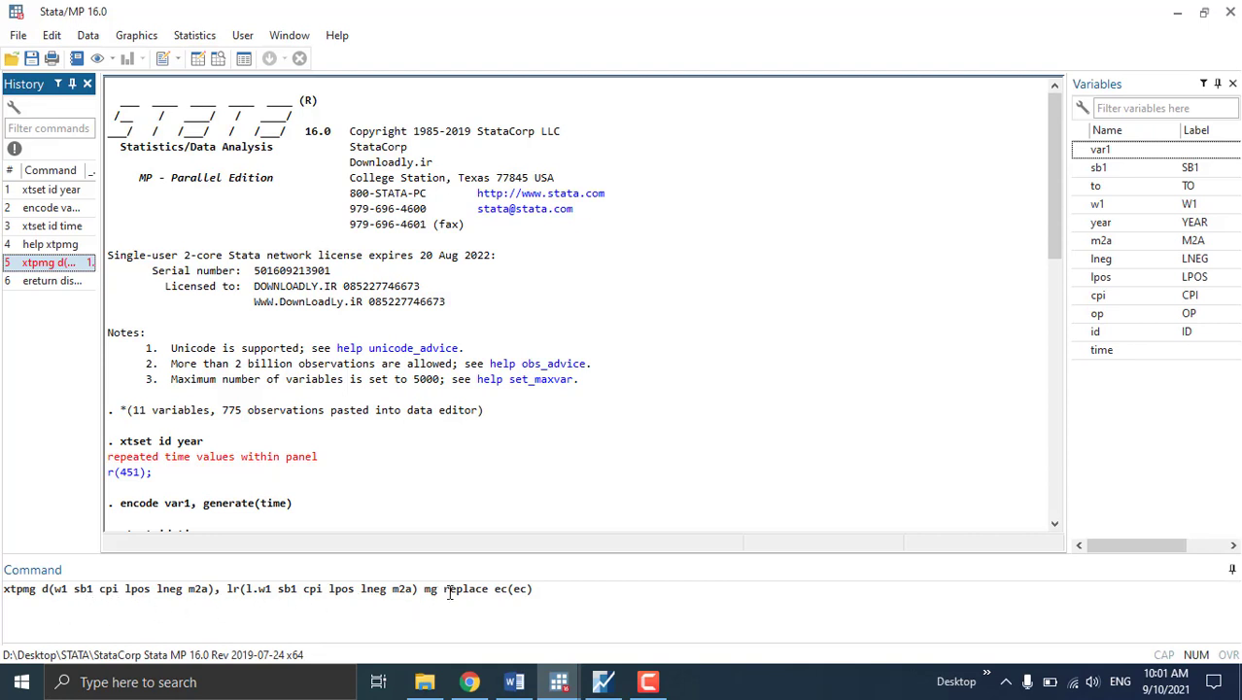
mouse_move(518, 591)
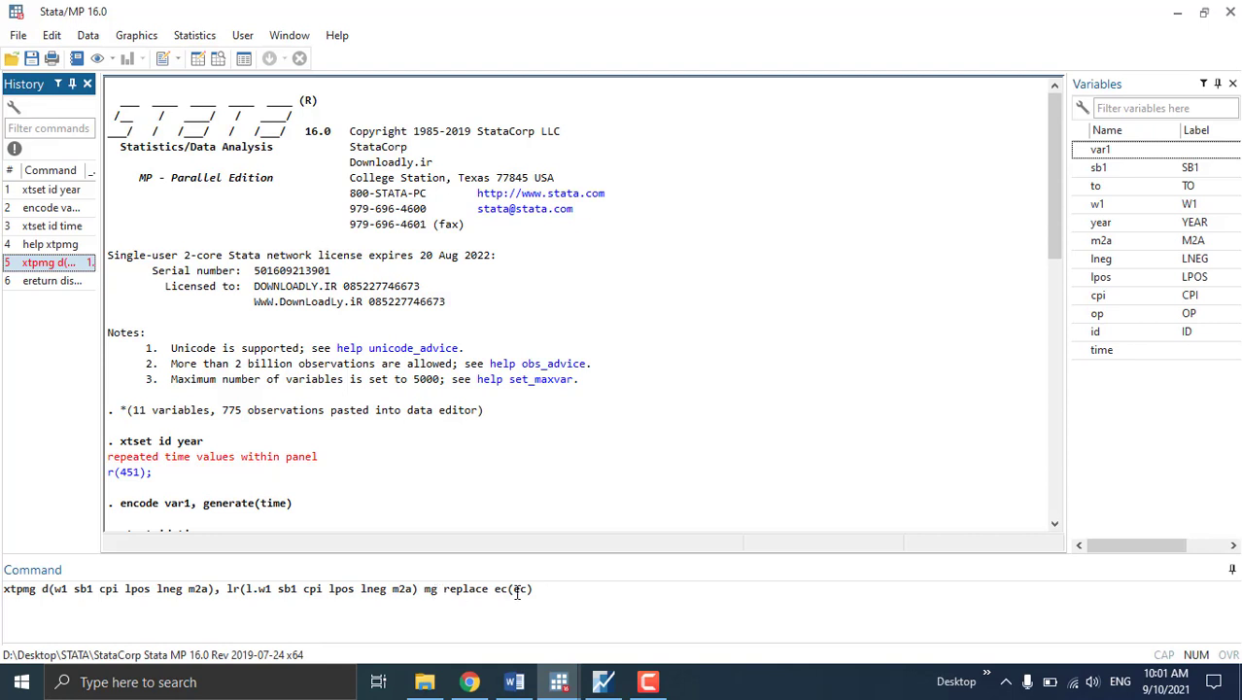
text(ec)
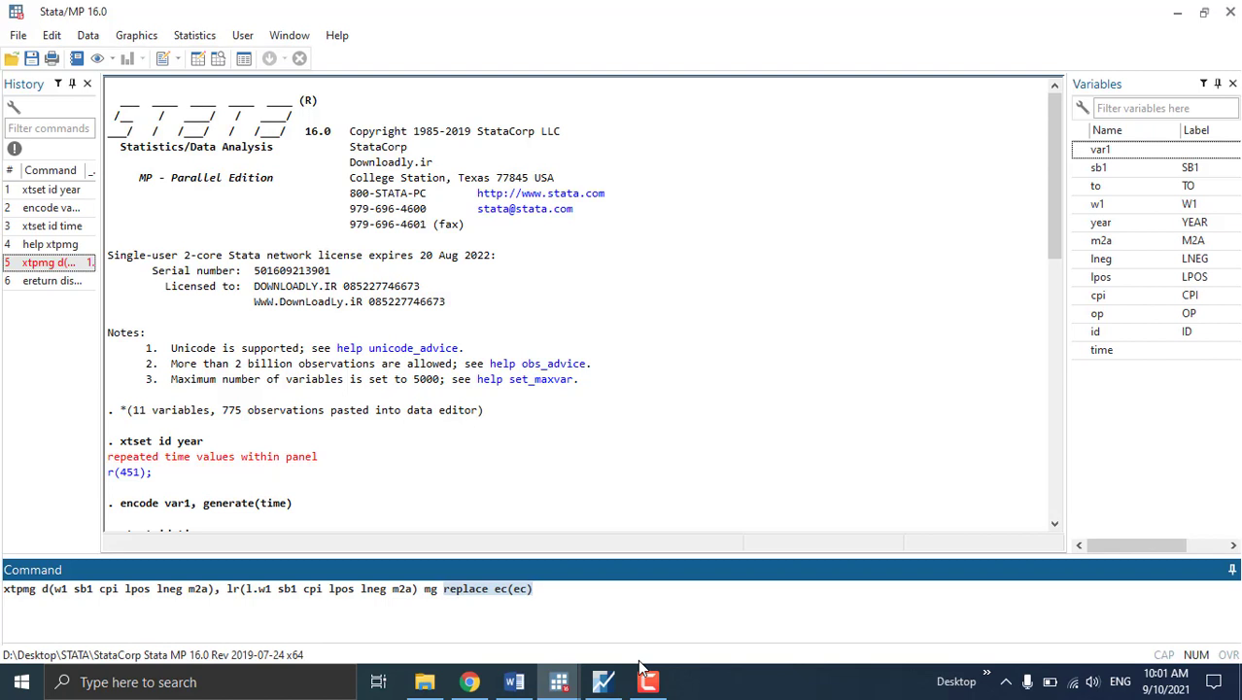
click(529, 587)
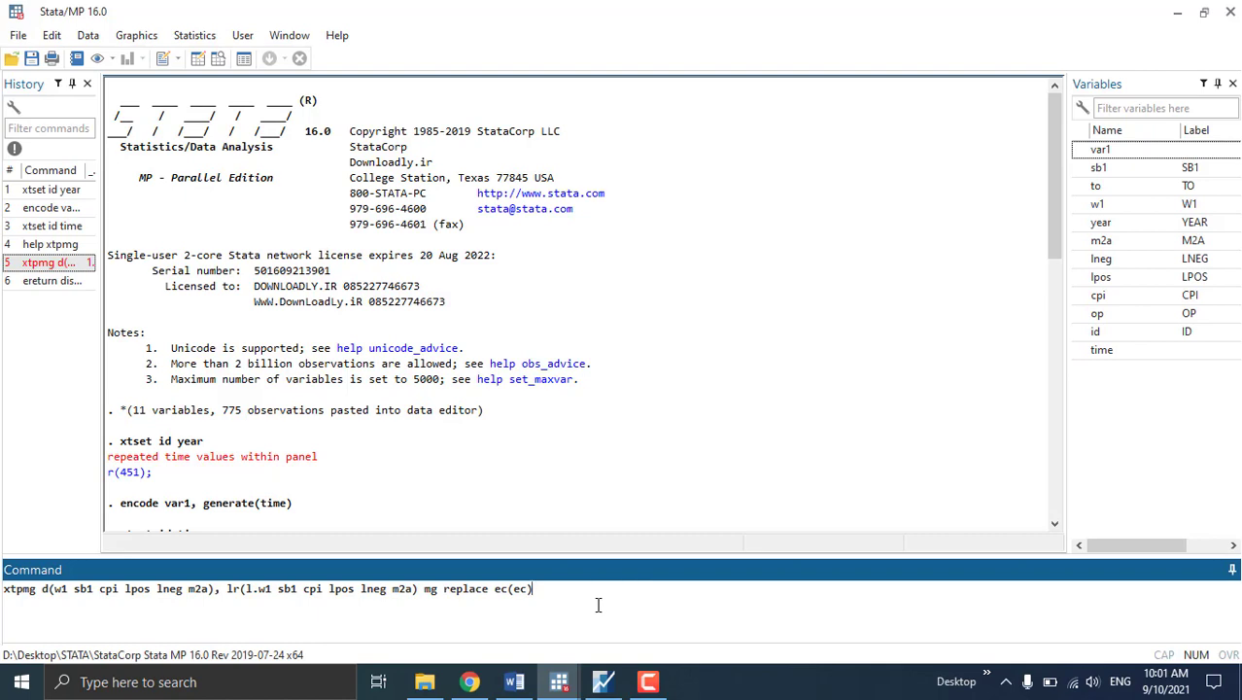
Run the recalled xtpmg command, which fails with r(110): ec already among predictors
key(Return)
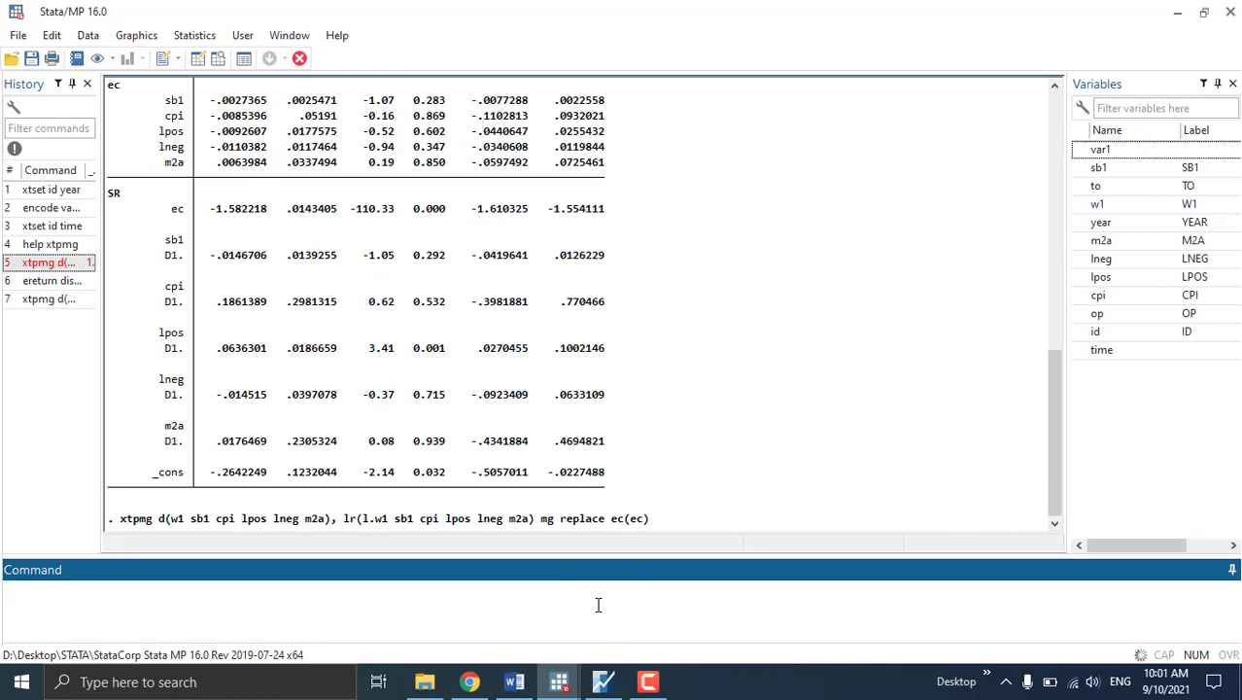
key(Return)
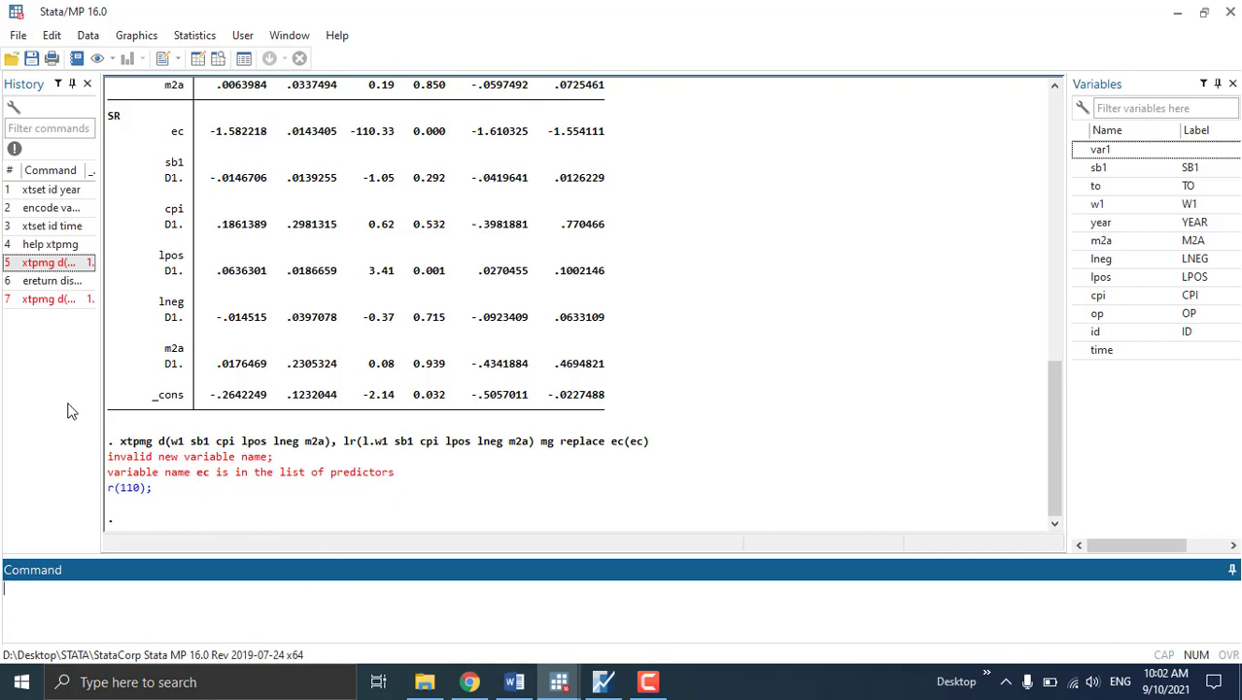
Replay the stored mg estimates with ereturn display and review the ec and SR tables
click(51, 280)
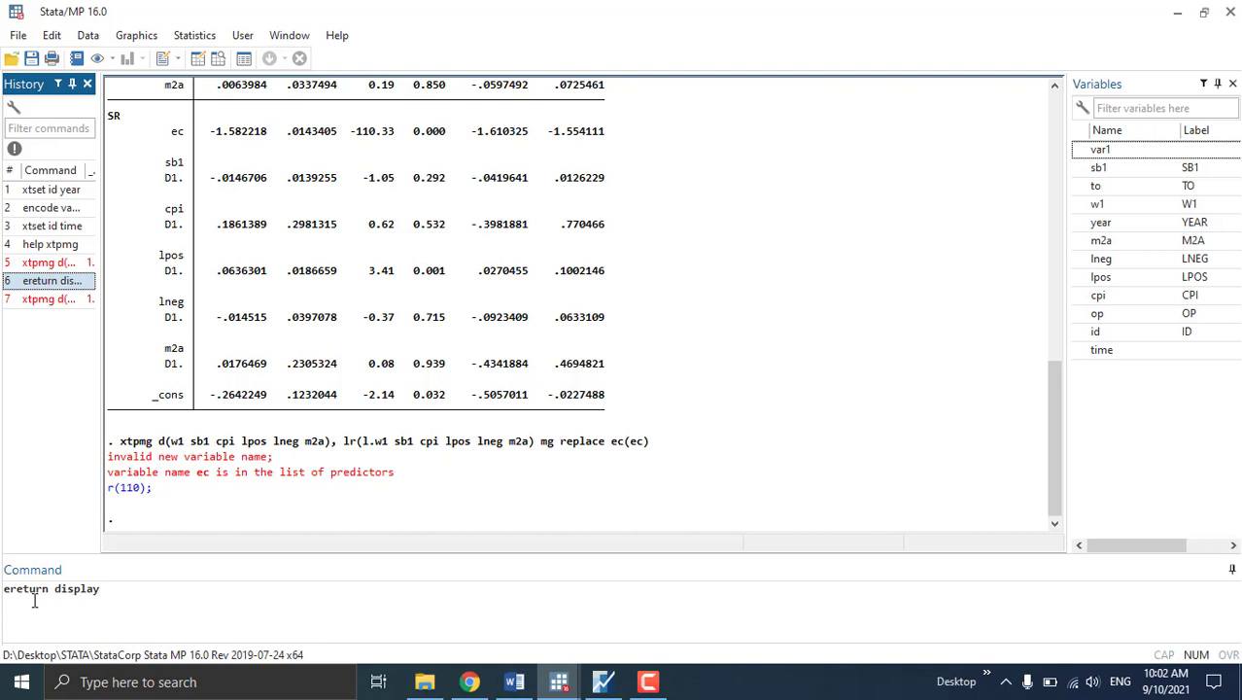
key(Return)
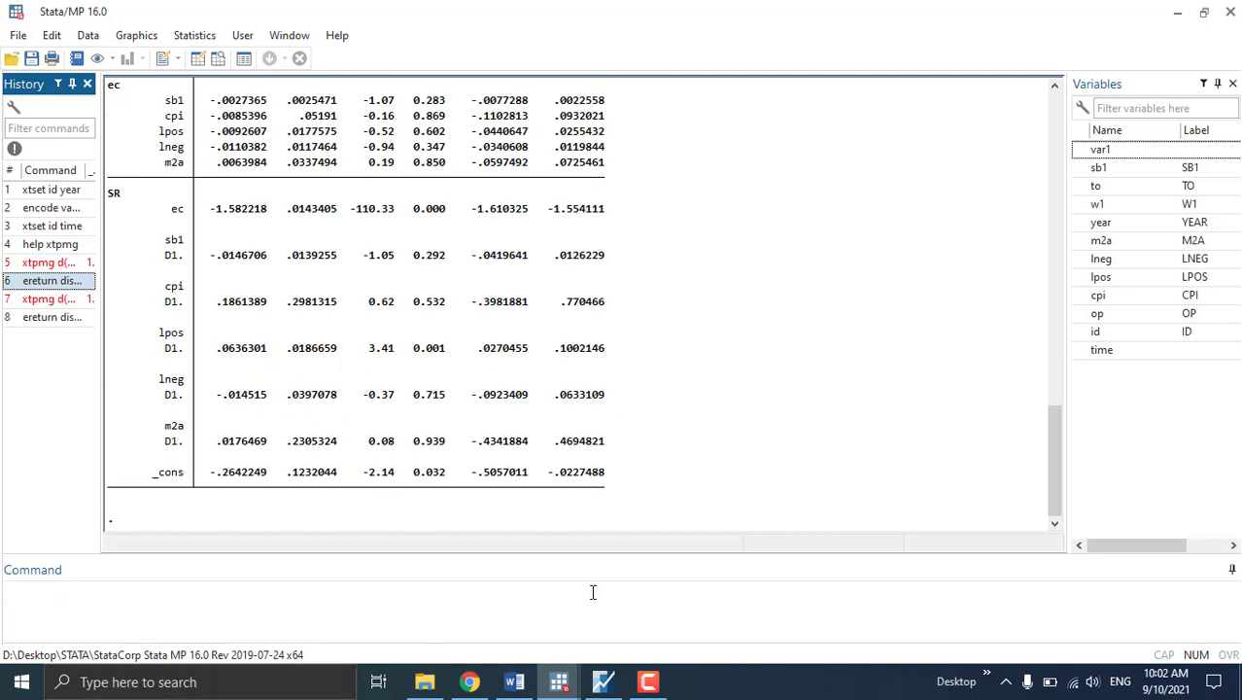
mouse_move(659, 280)
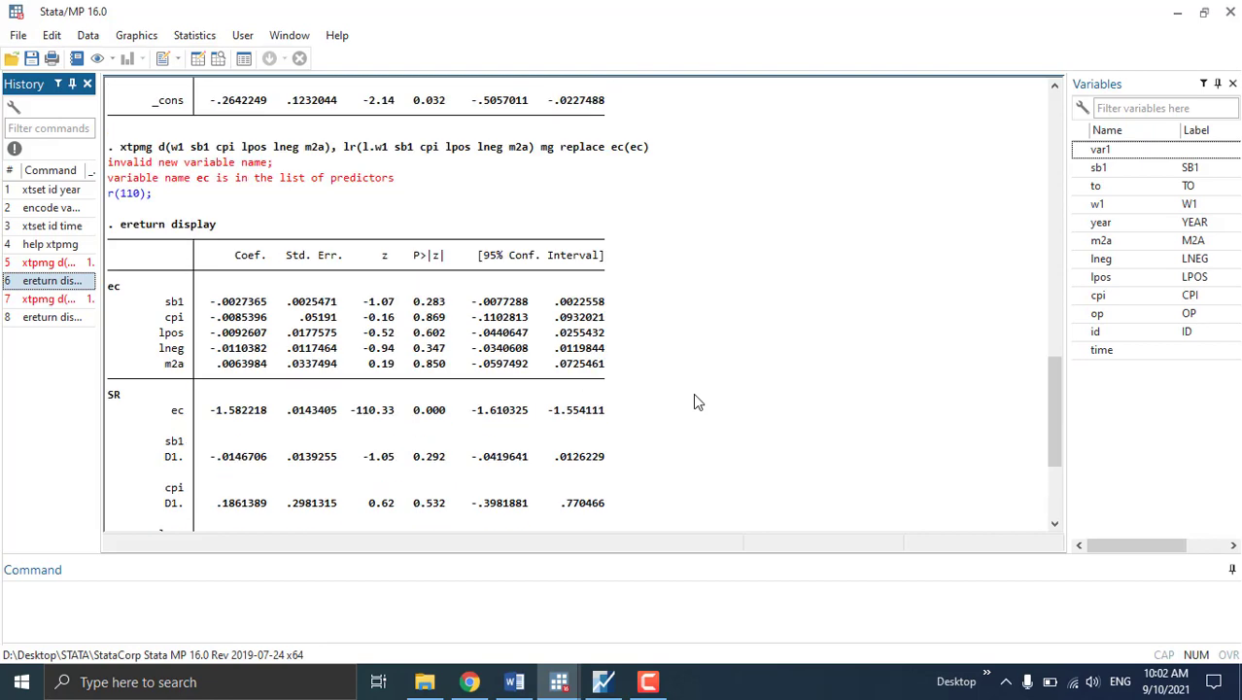
scroll(up, 3)
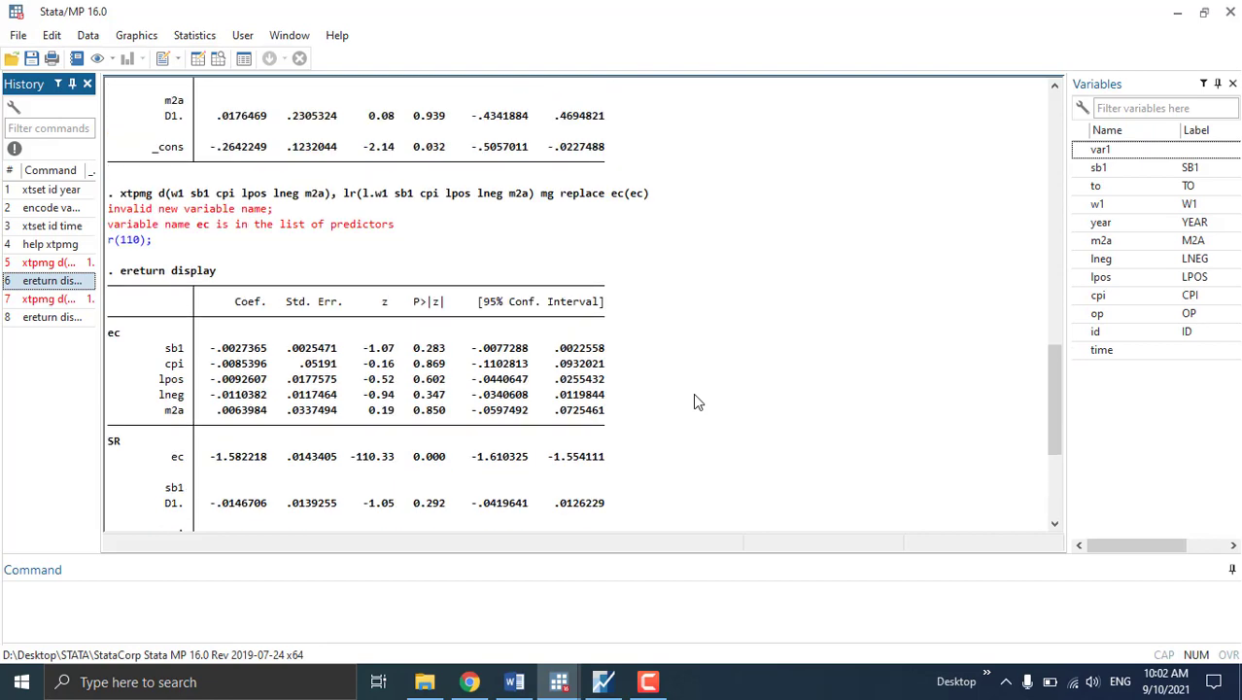
scroll(down, 3)
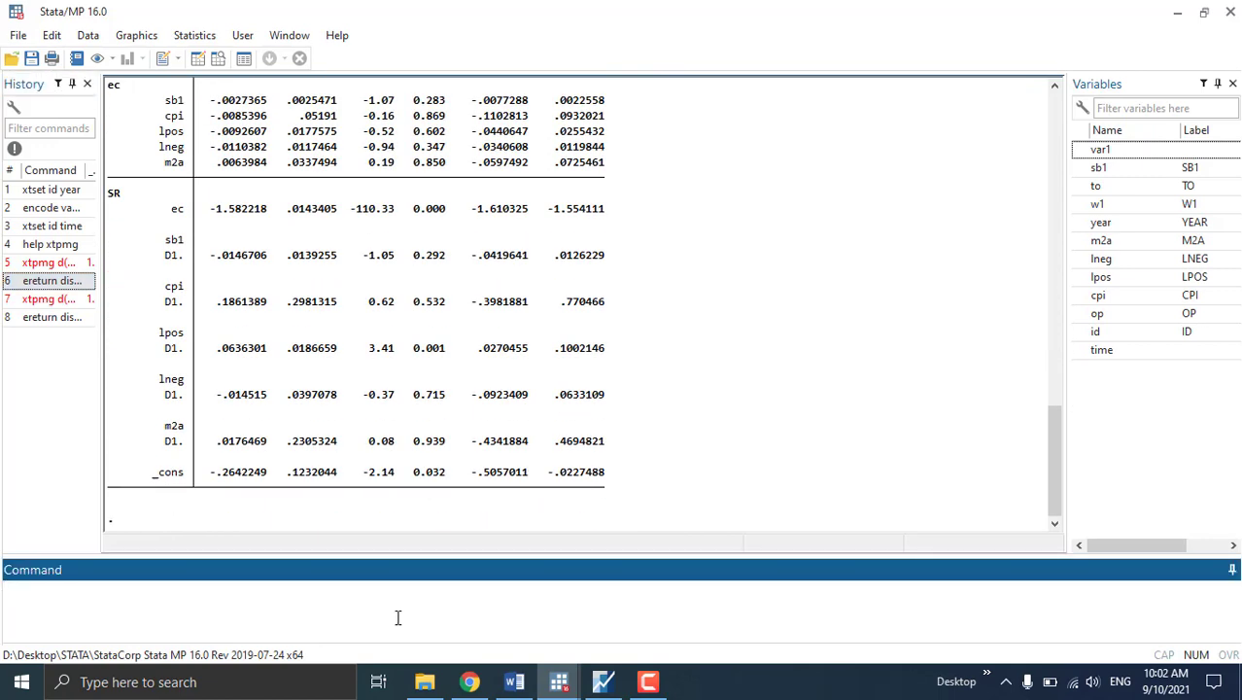
Recall the xtpmg mg command and add l.lpos after lpos in the short-run d() terms
text(xtpmg d(w1 sb1 cpi lpos lneg m2a), lr(l.w1 sb1 cpi lpos lneg m2a) mg replace ec(ec))
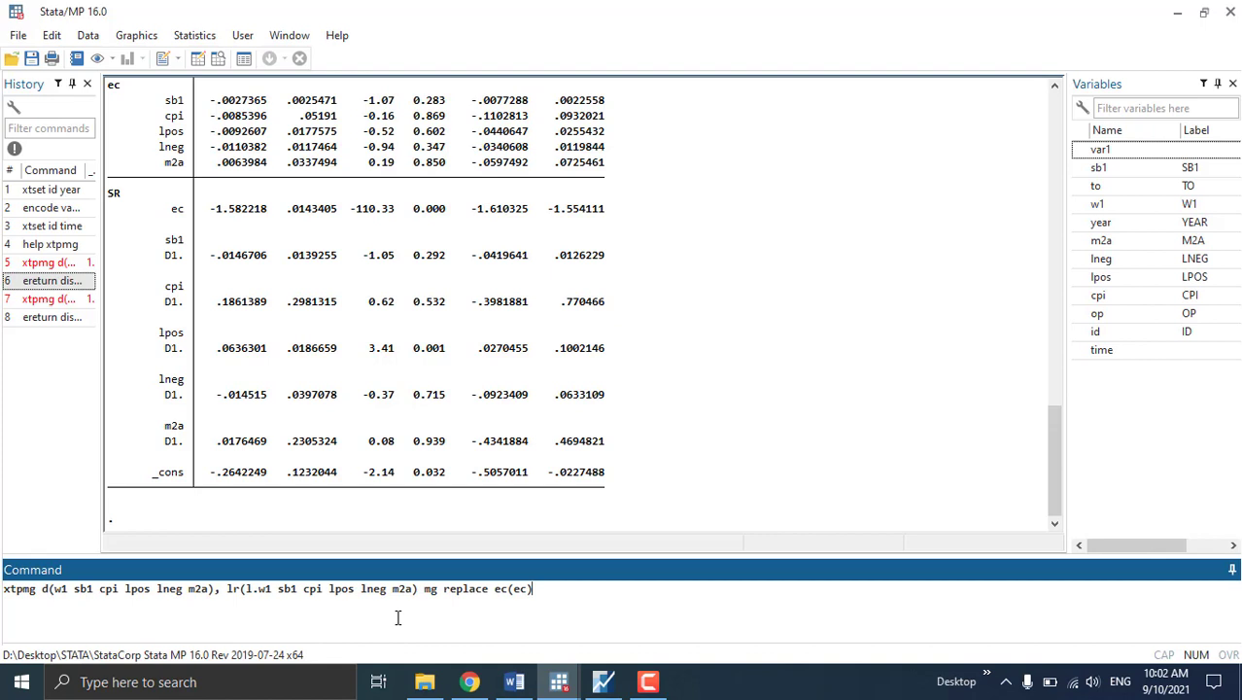
mouse_move(606, 612)
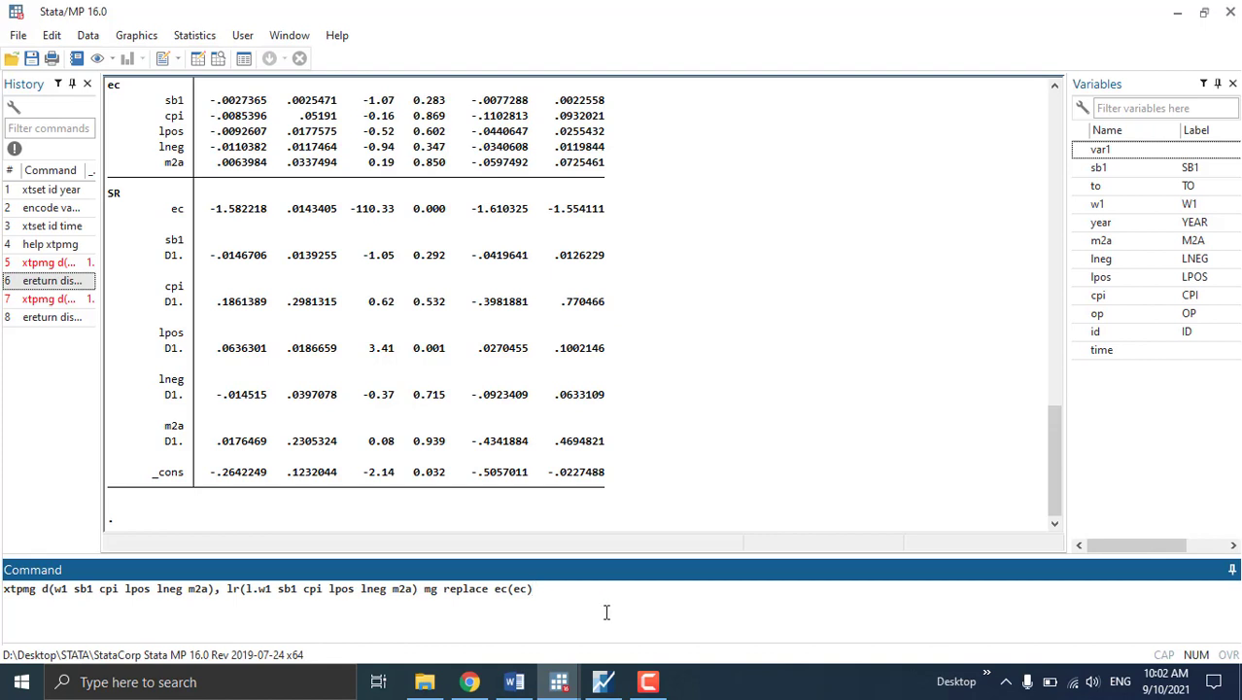
click(530, 587)
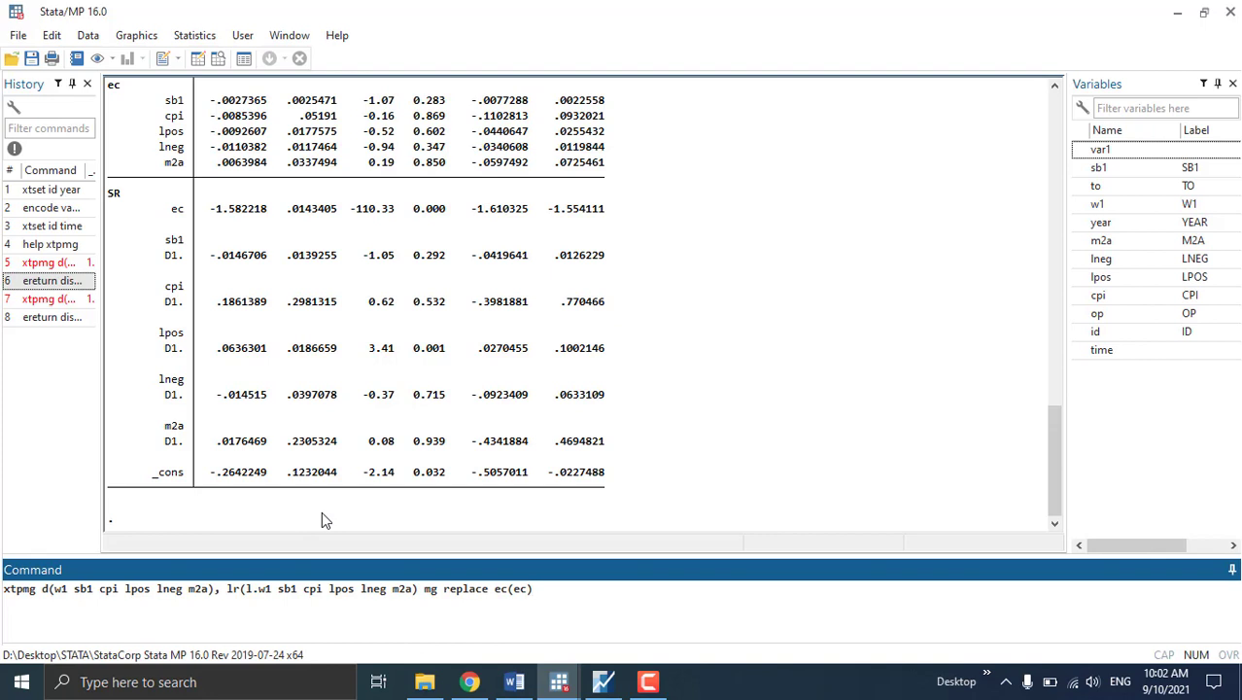
click(533, 587)
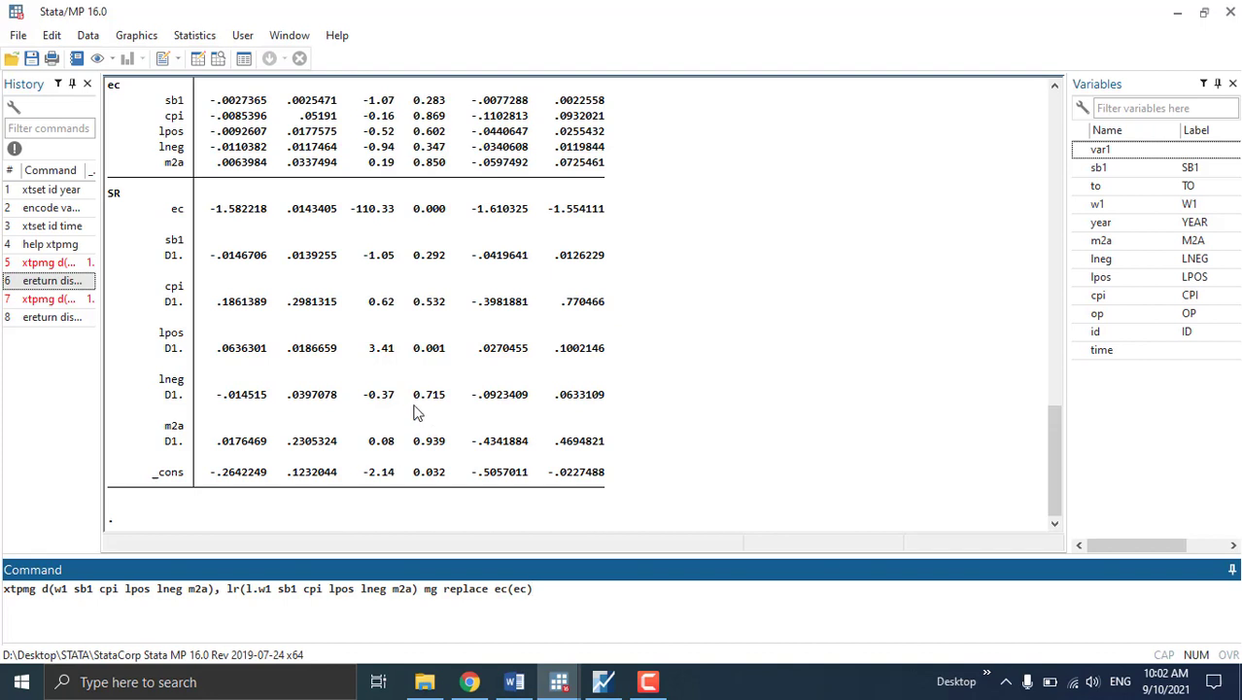
mouse_move(716, 465)
text(lpos l.)
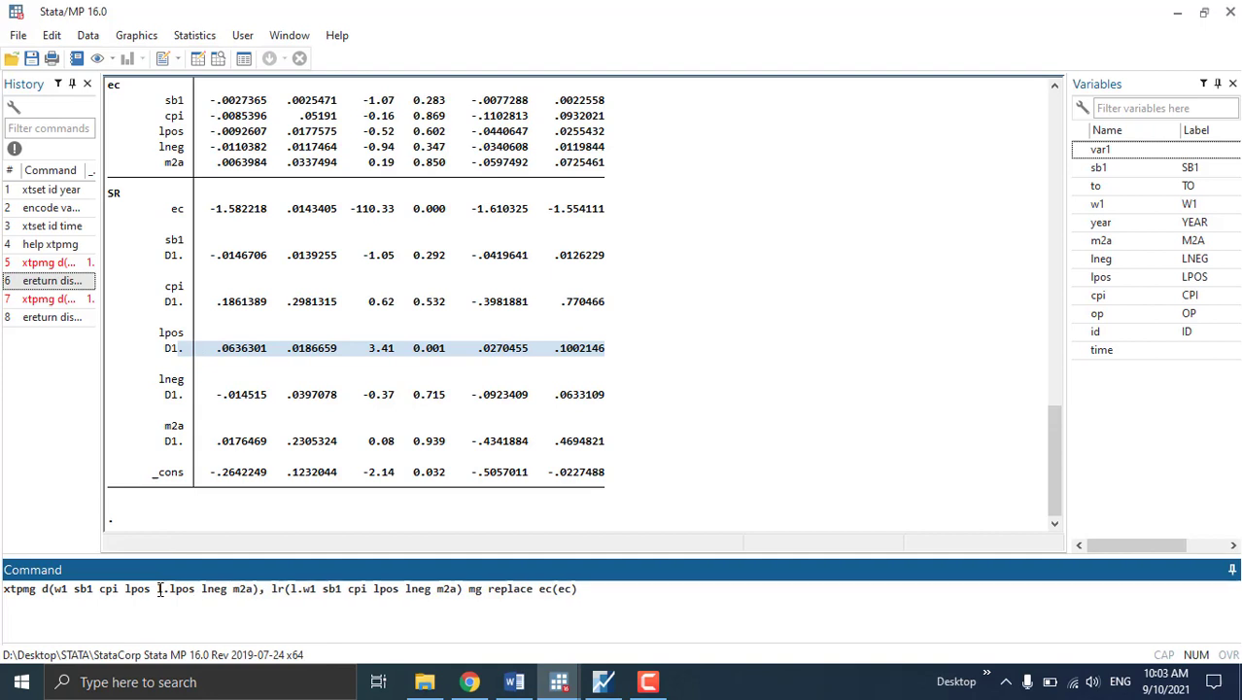
Run the edited xtpmg estimation and inspect the new LD. lpos lag with ec at -1.579212
key(Return)
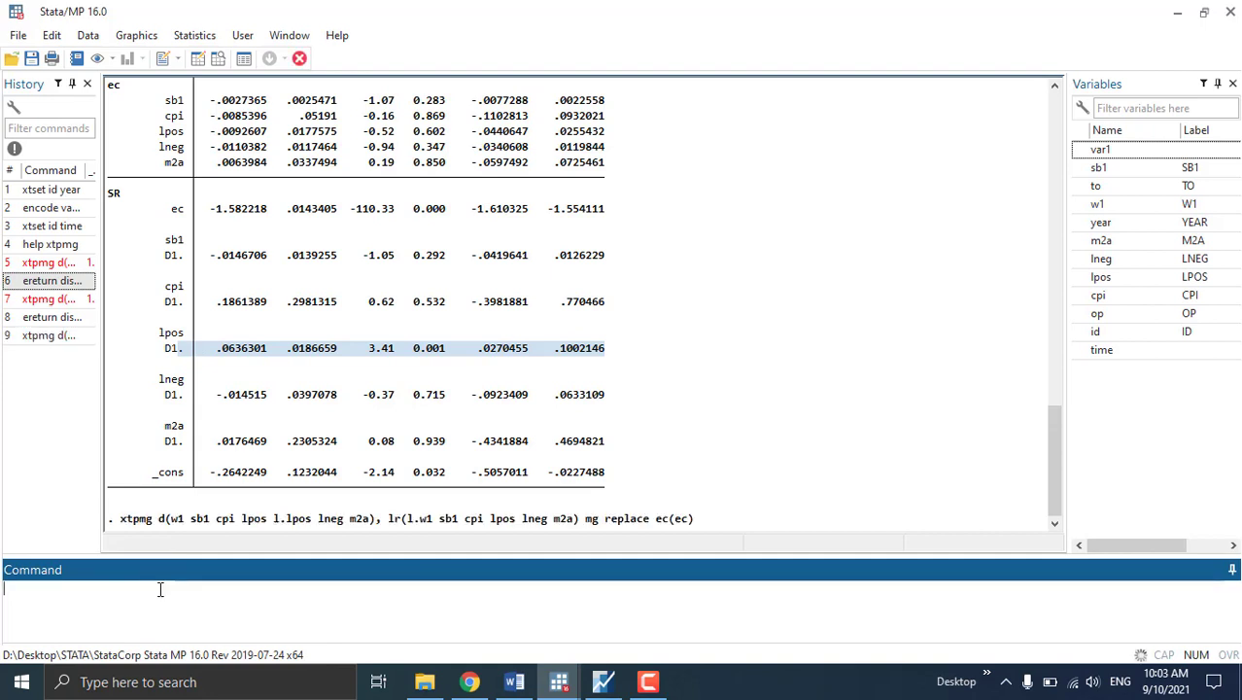
key(Return)
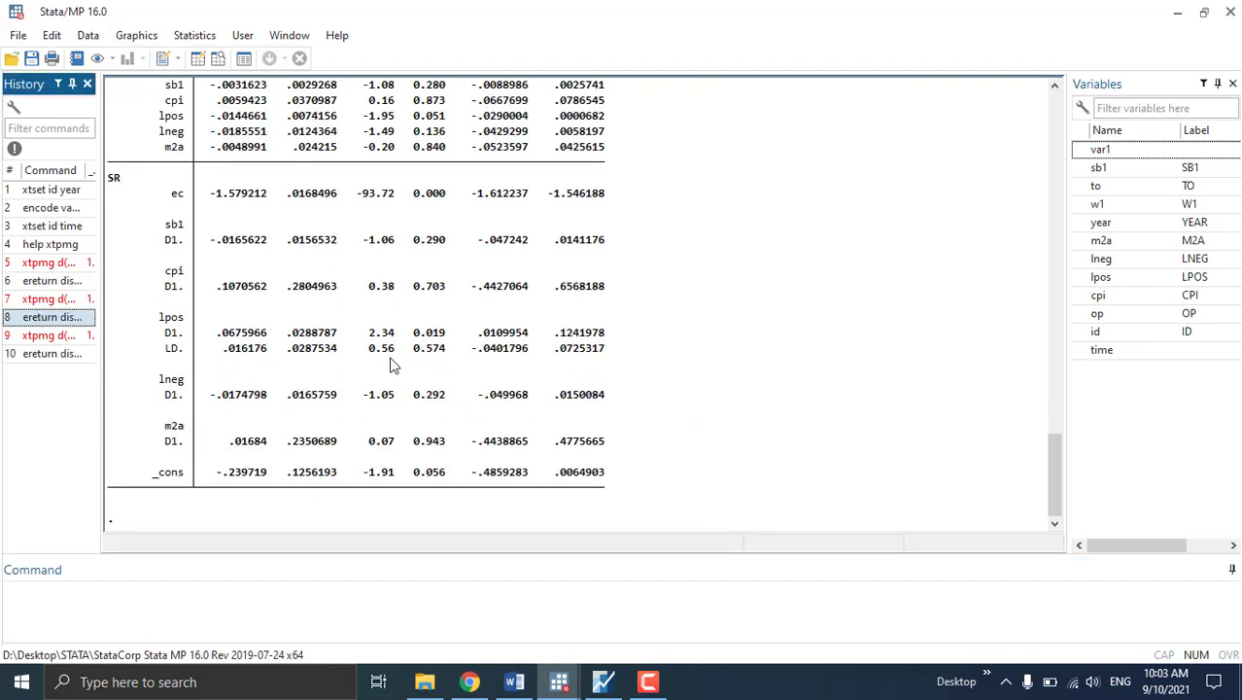
mouse_move(438, 368)
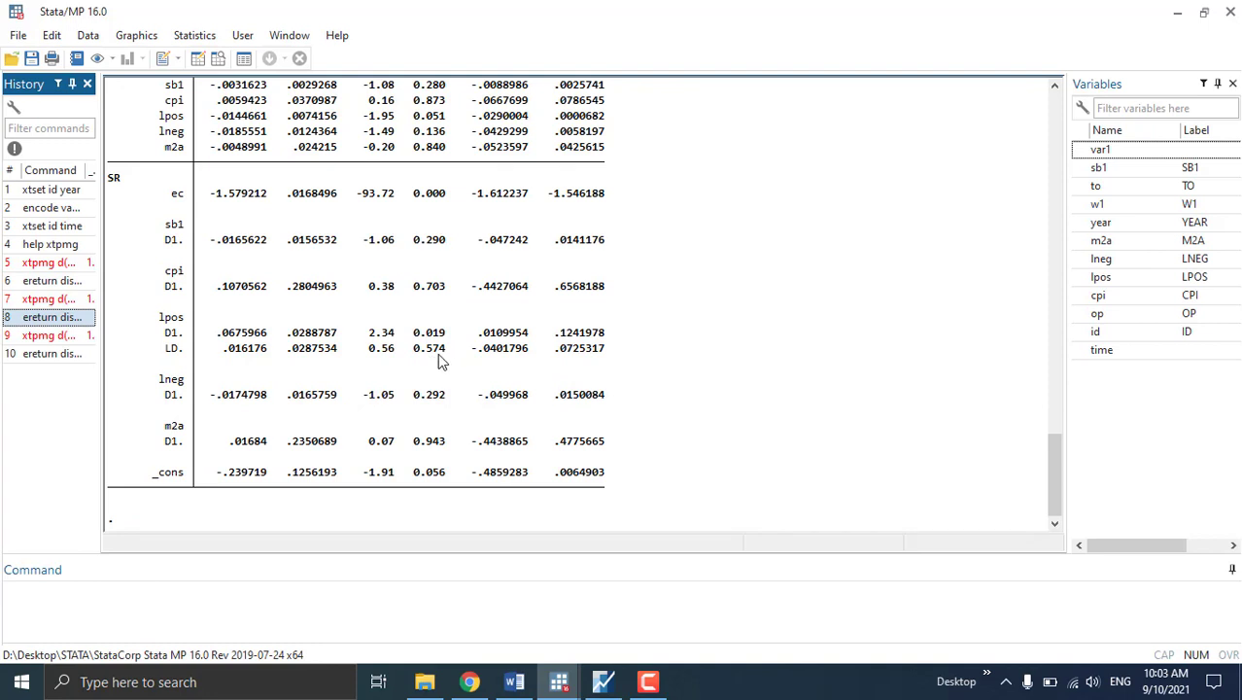
mouse_move(424, 445)
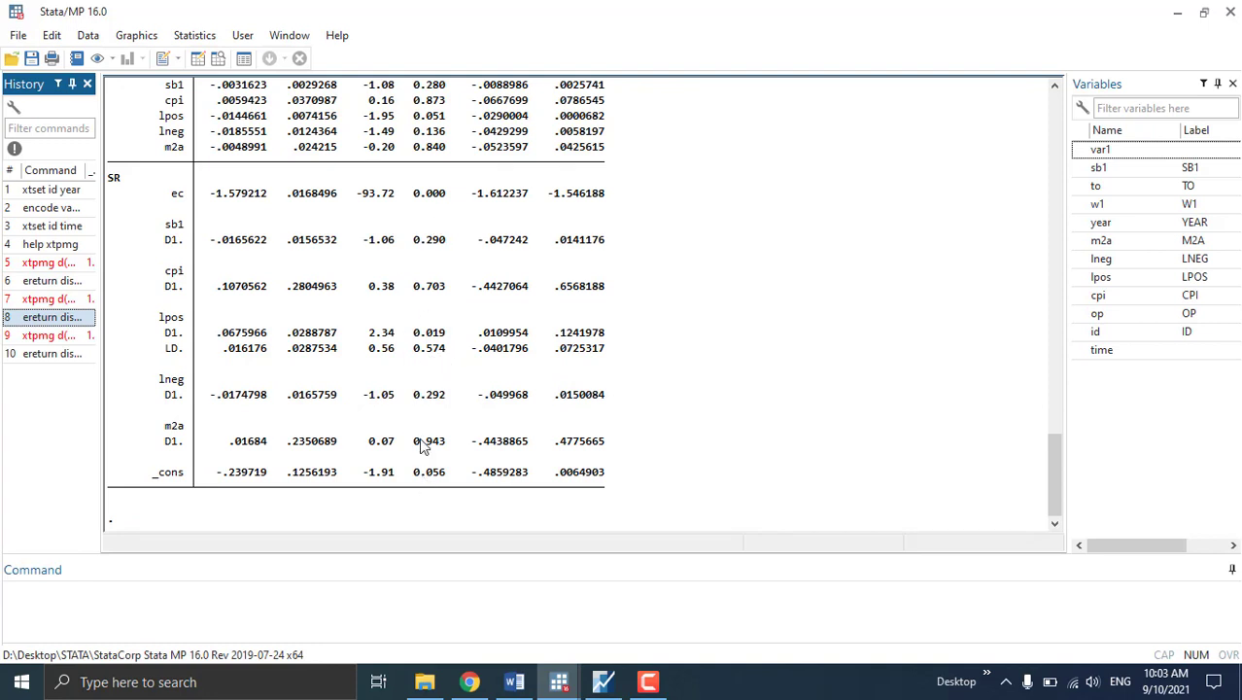
mouse_move(611, 348)
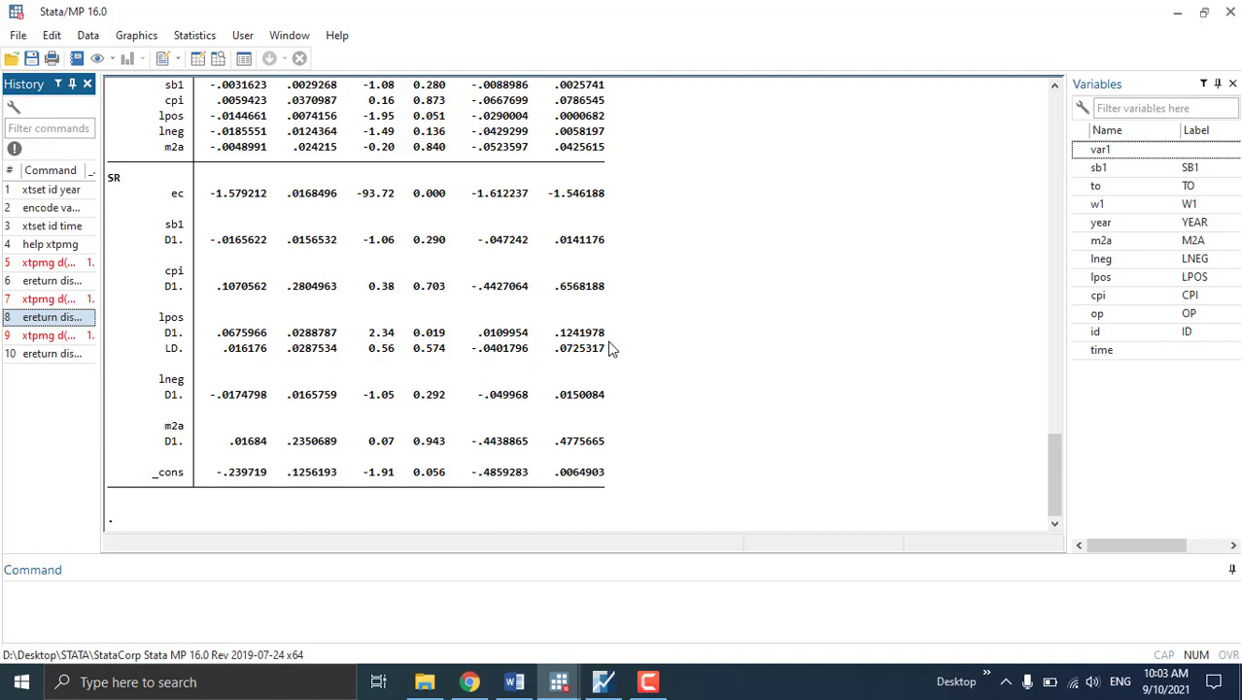
scroll(up, 3)
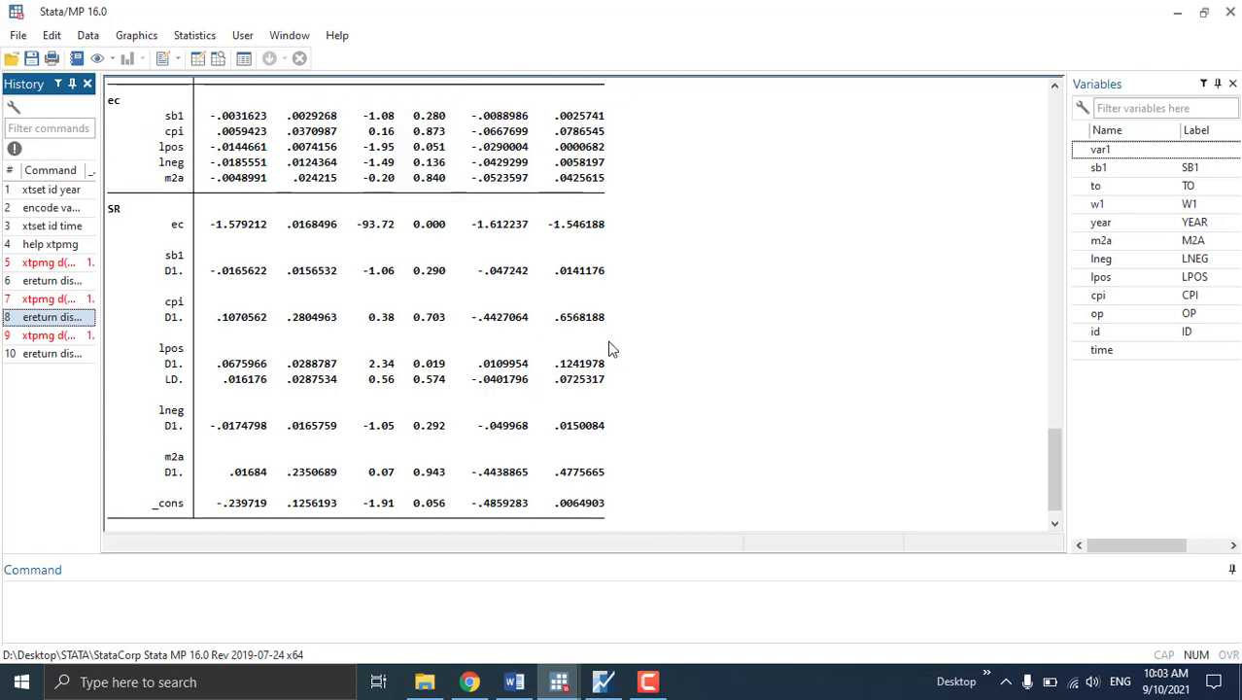
mouse_move(398, 136)
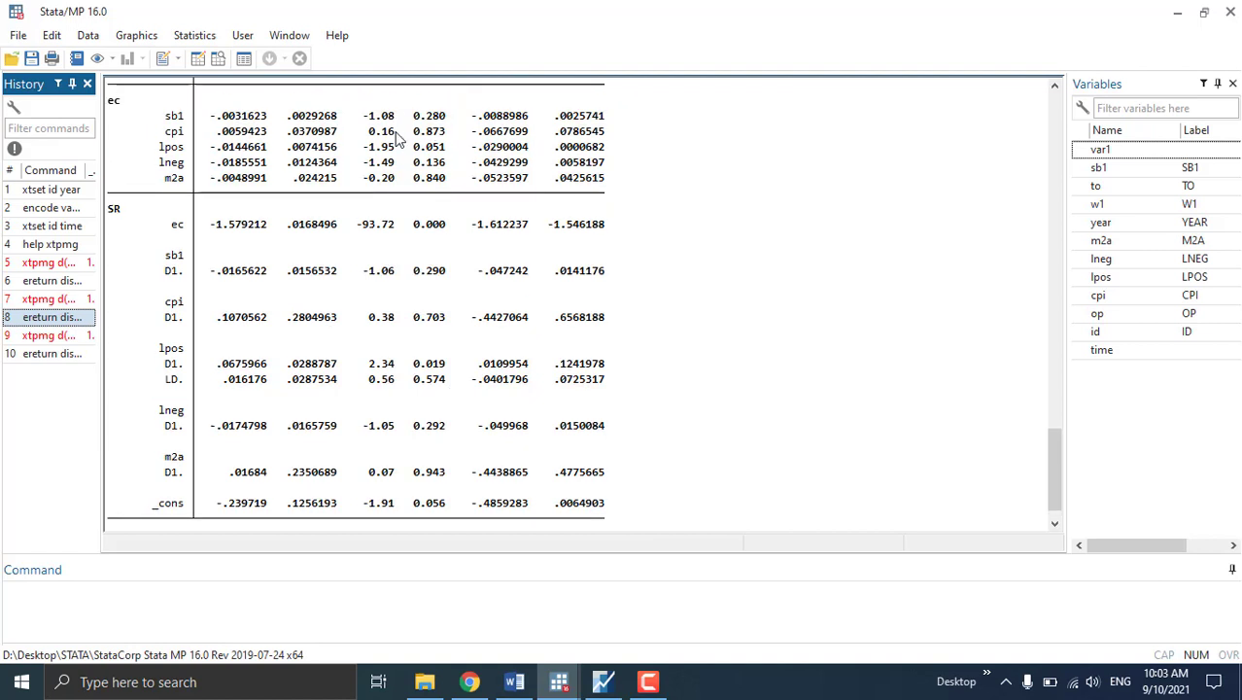
mouse_move(436, 92)
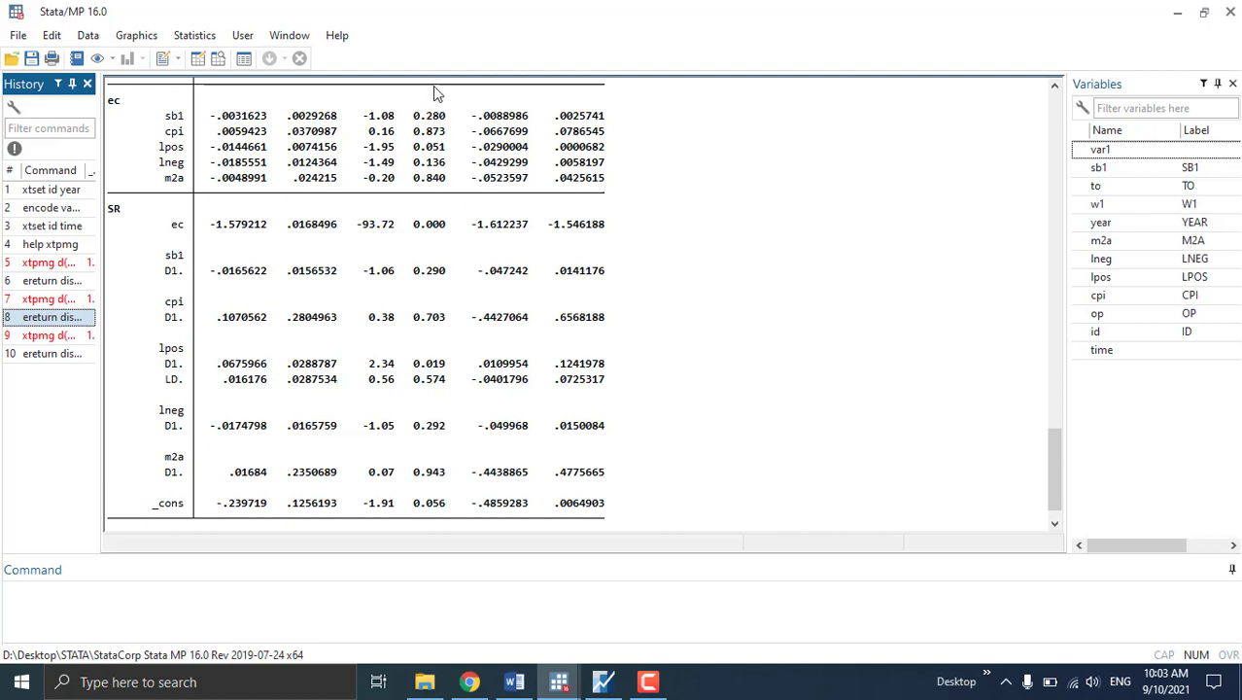
scroll(down, 3)
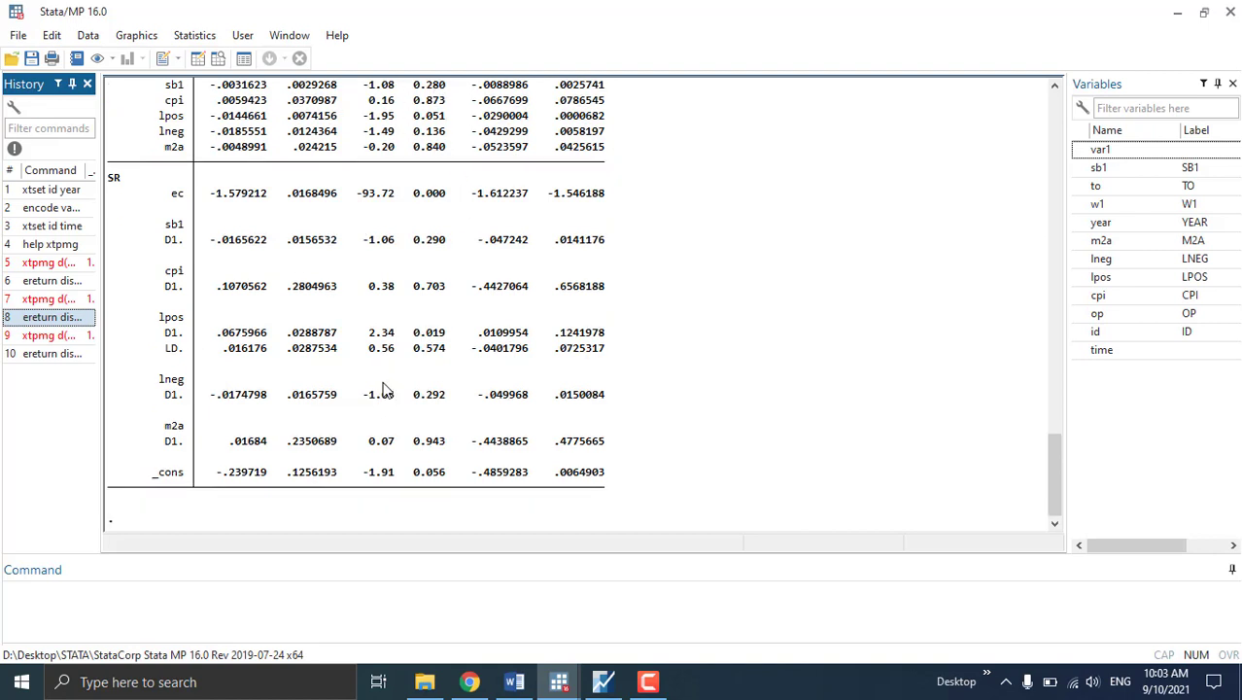